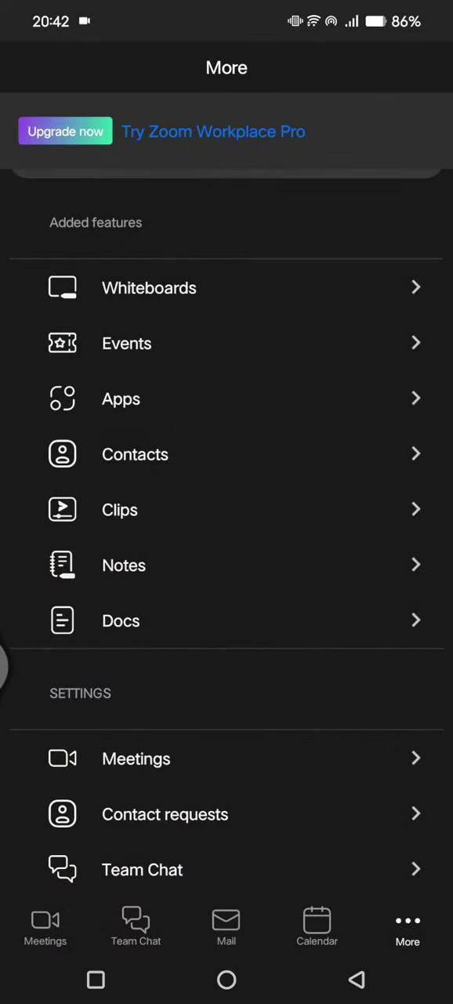
- From the More page, scroll down and go into Meeting settings
left_click(44, 929)
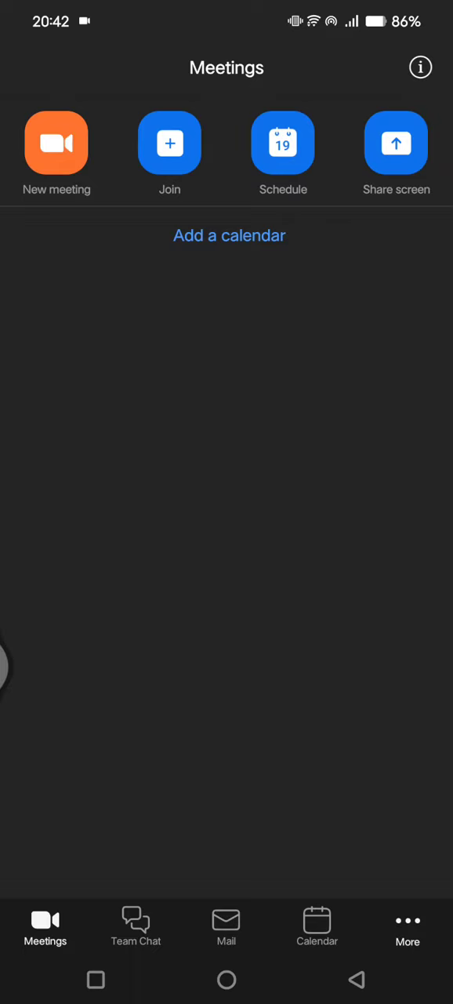
left_click(410, 927)
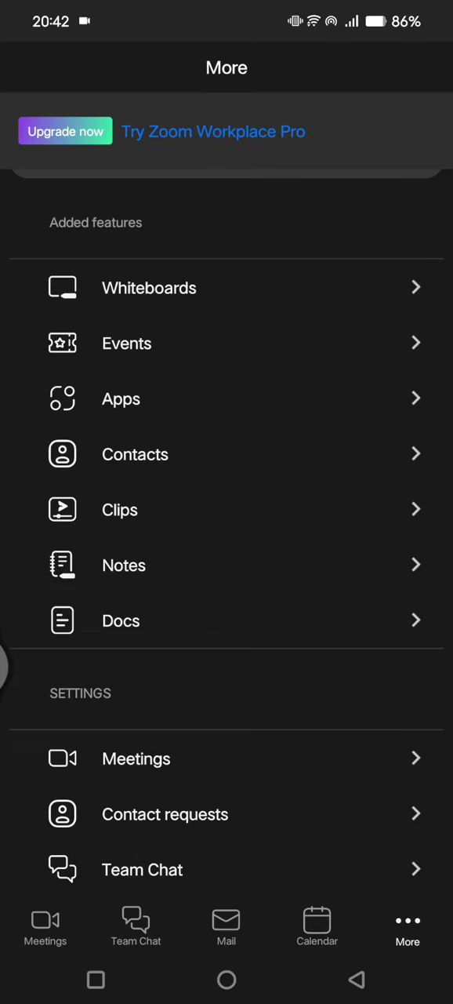
scroll("down", 3)
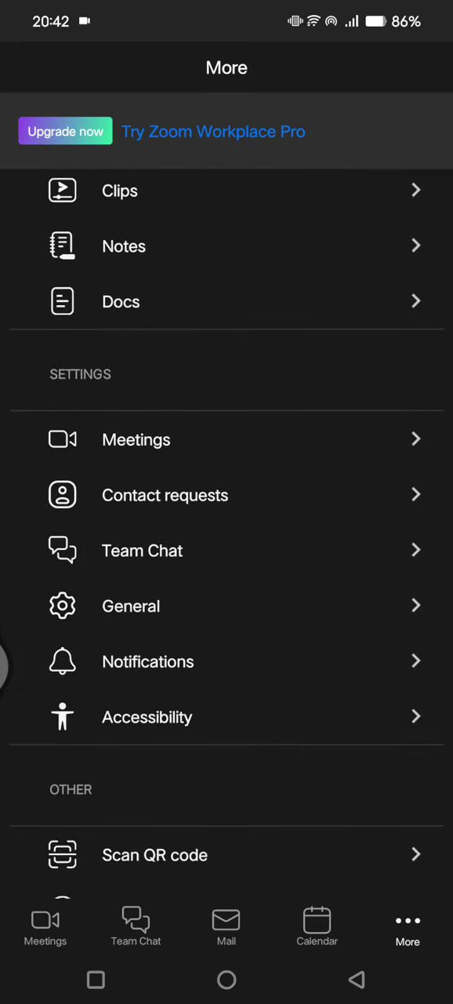
scroll("down", 3)
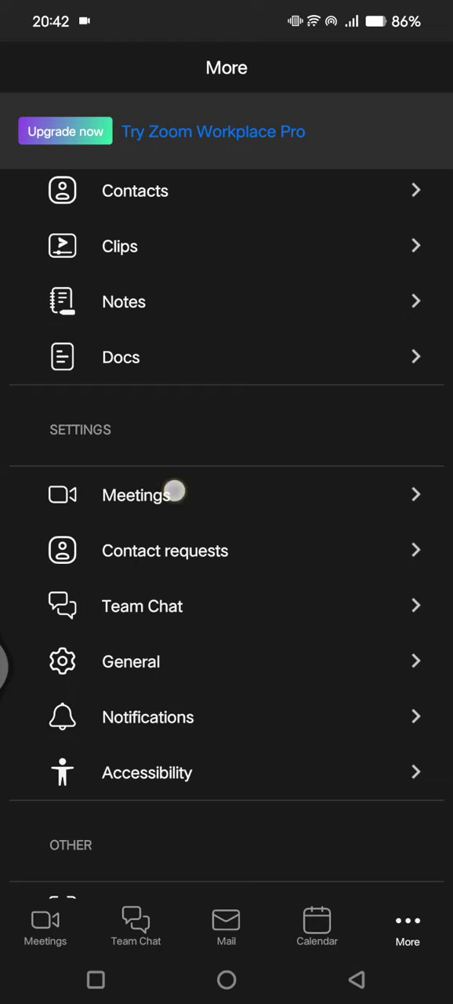
left_click(137, 495)
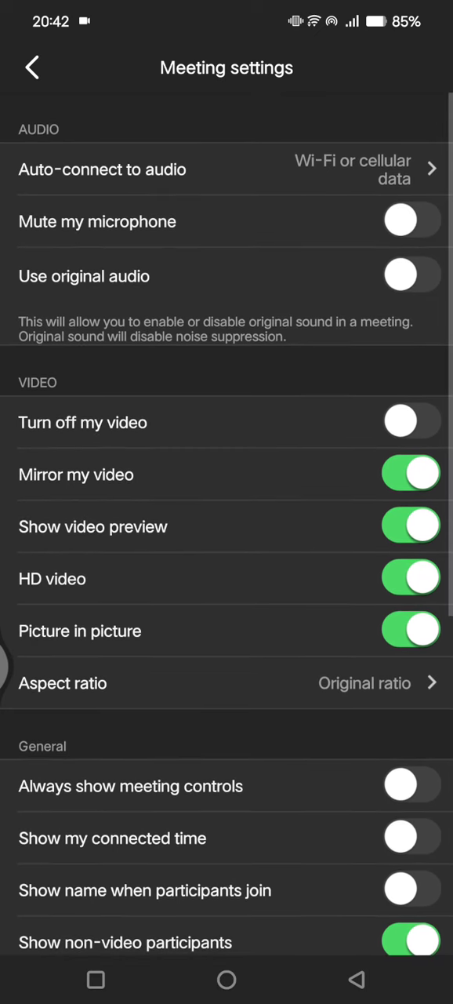
- Toggle HD video, then return to the Meetings home screen
left_click(411, 578)
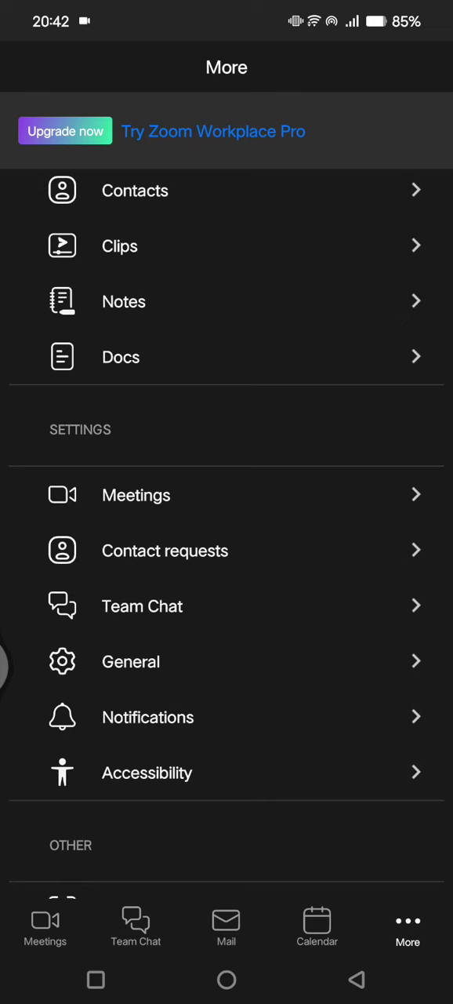
left_click(45, 925)
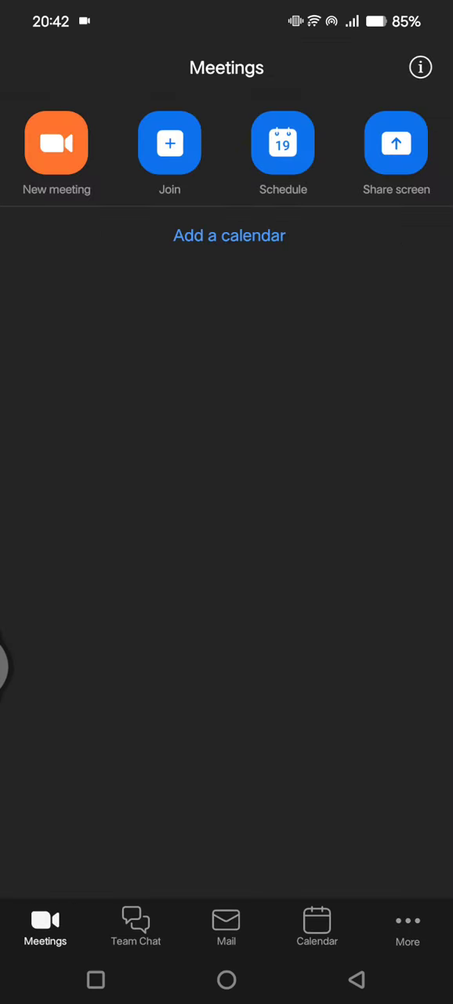